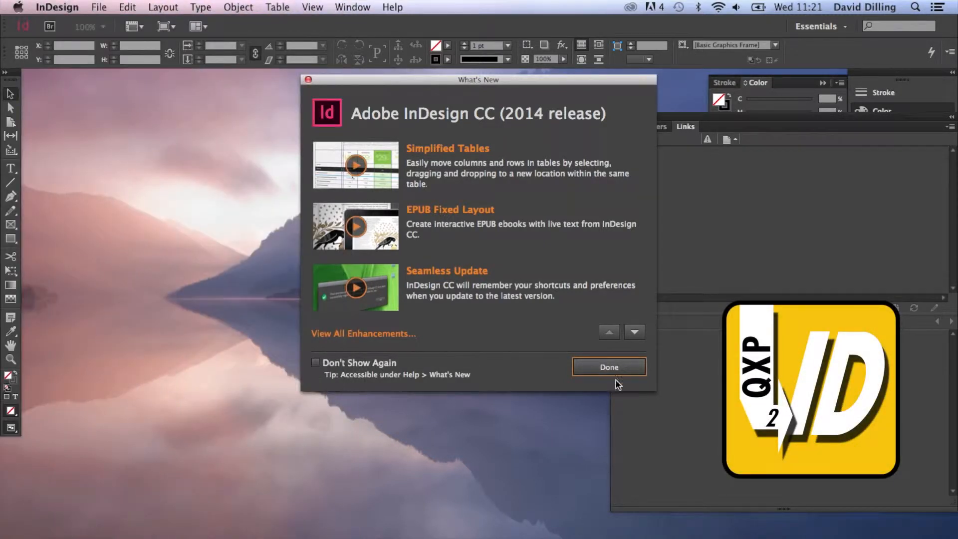
- Close InDesign CC 2014's What's New welcome window to reveal the desktop
click(609, 367)
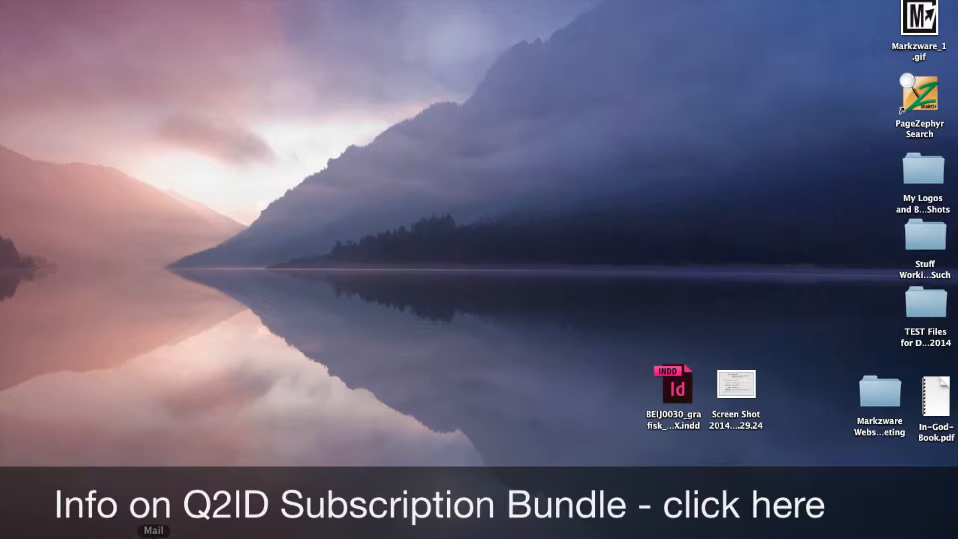
- Open the Markzware license page and scroll to the Mac Q2ID v2 for CC 2014 entry
click(428, 509)
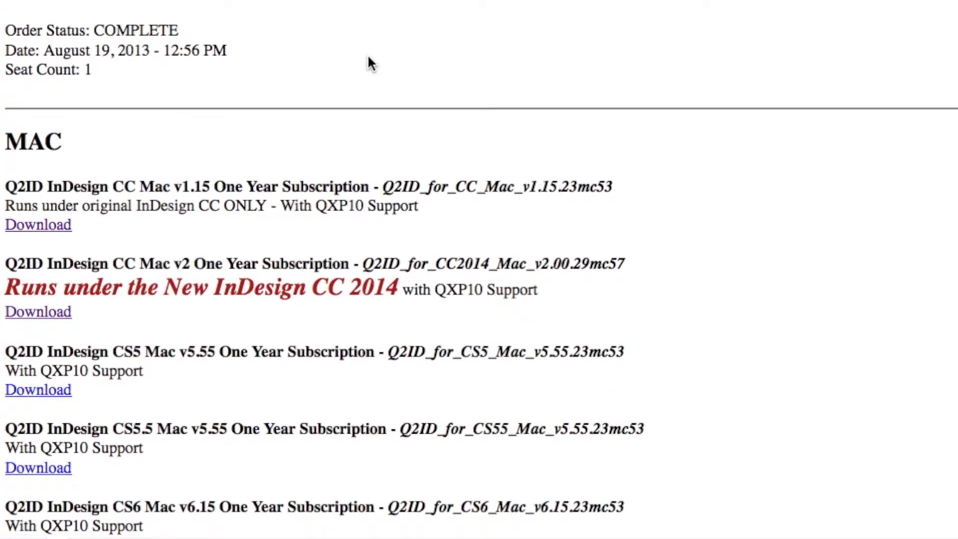
scroll(down, 3)
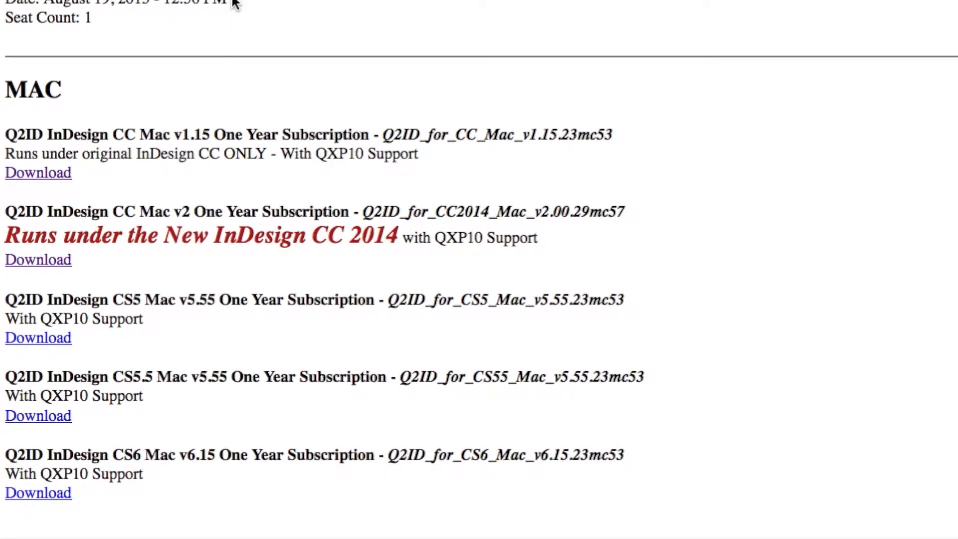
scroll(down, 3)
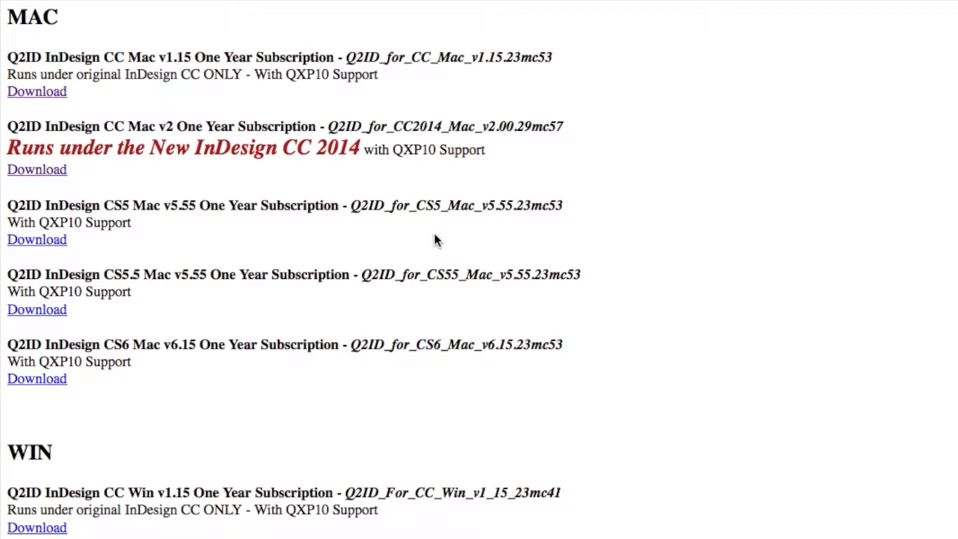
mouse_move(121, 168)
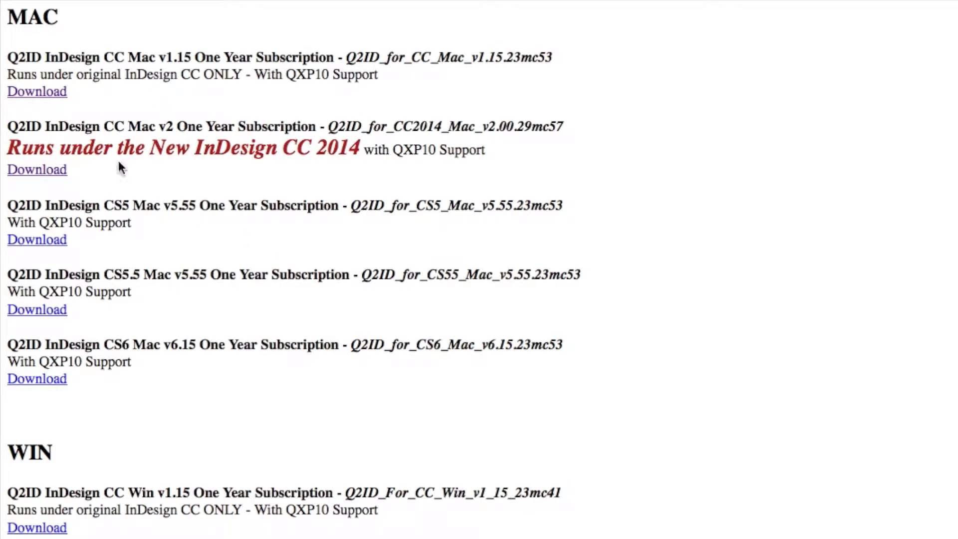
mouse_move(40, 170)
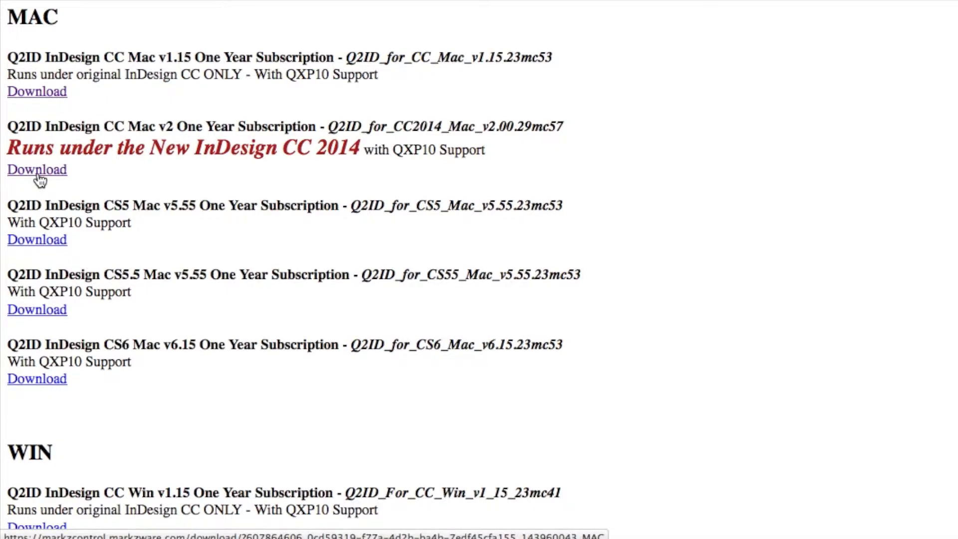
- Agree to the license and save the Q2ID v2 CC 2014 Mac zip to Downloads
click(37, 169)
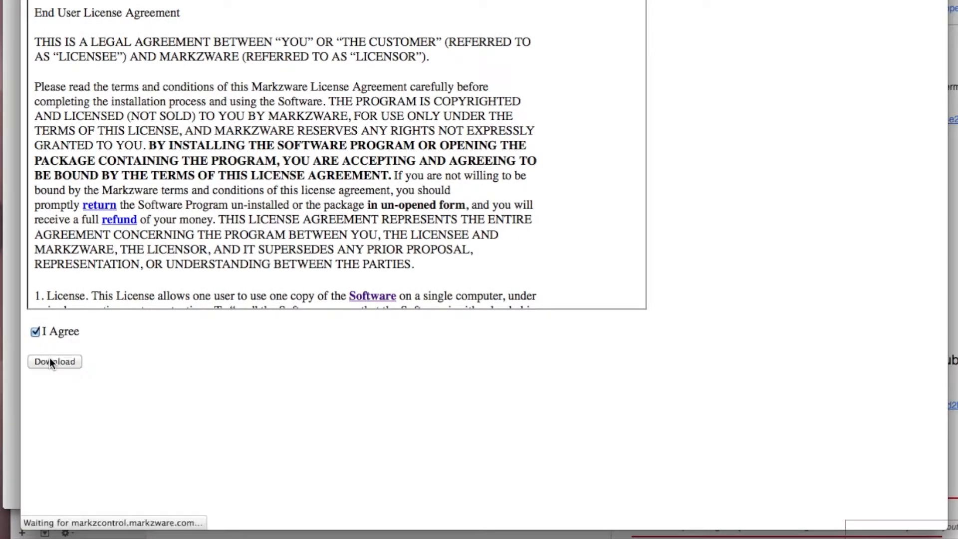
click(54, 362)
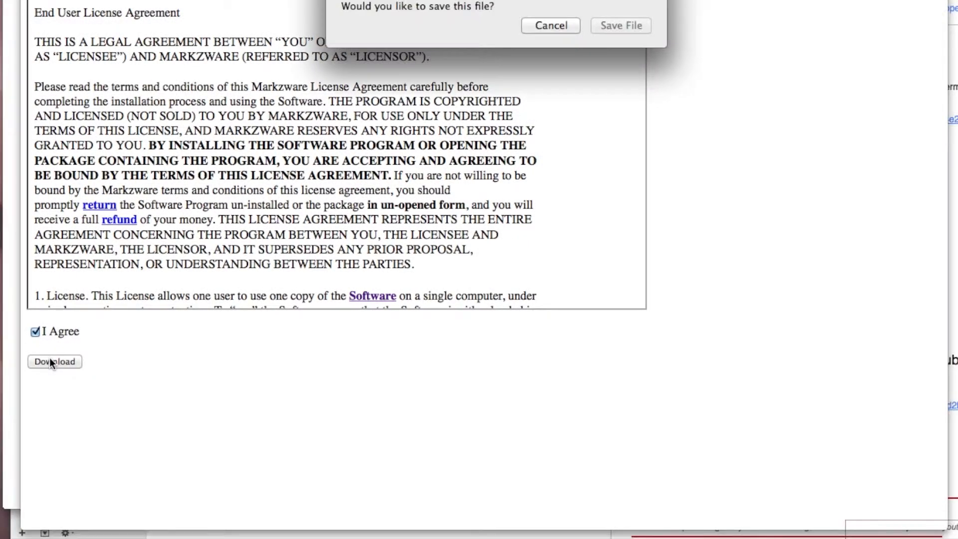
click(621, 26)
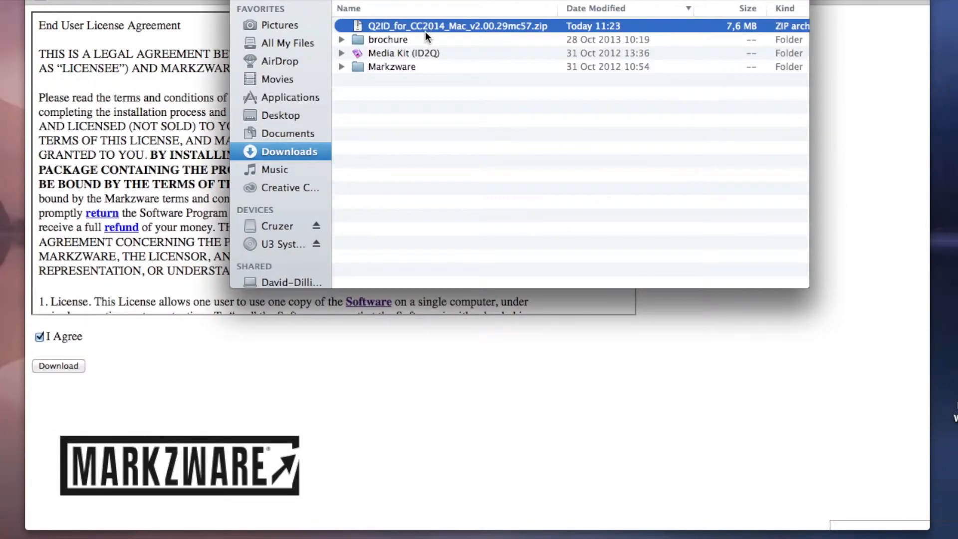
- Unzip the Q2ID package, run Setup CC, and confirm Installation Complete
double_click(451, 26)
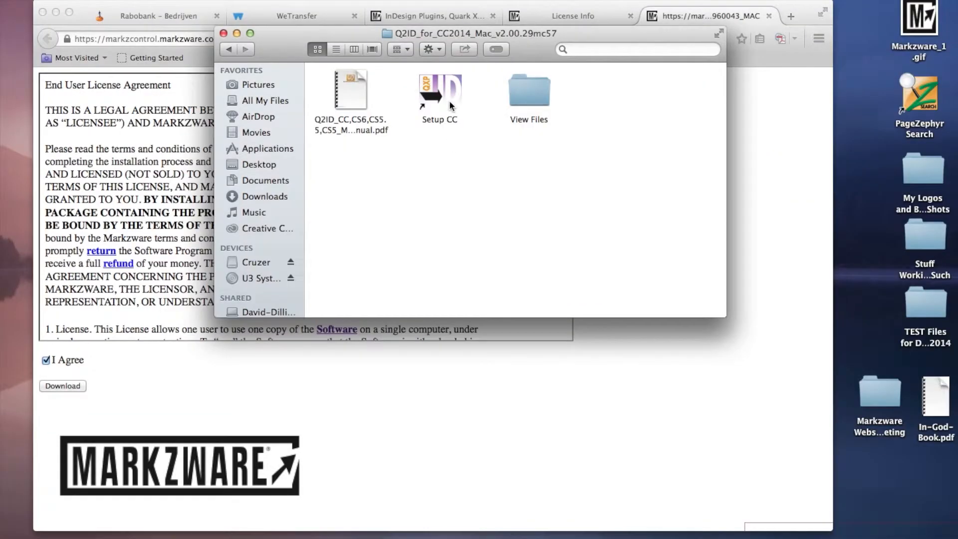
double_click(439, 89)
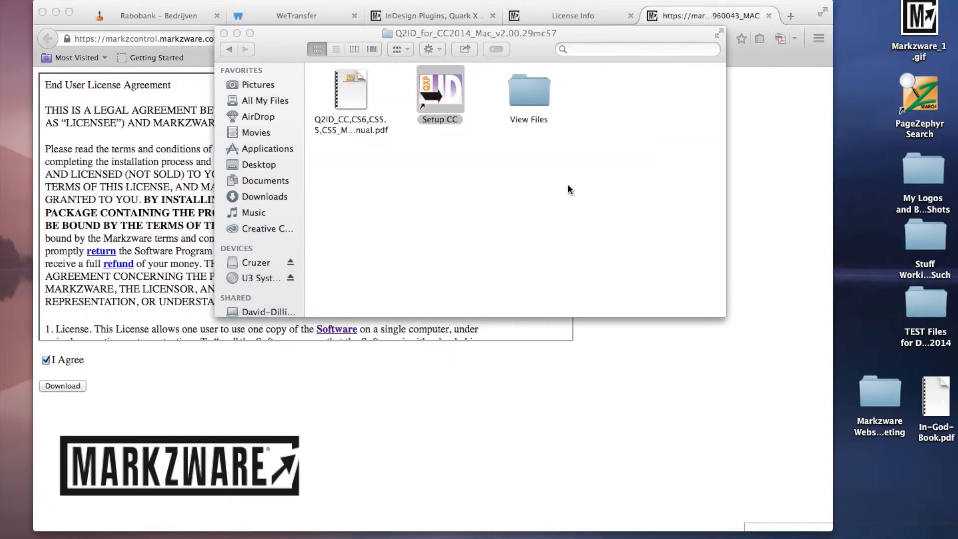
double_click(439, 89)
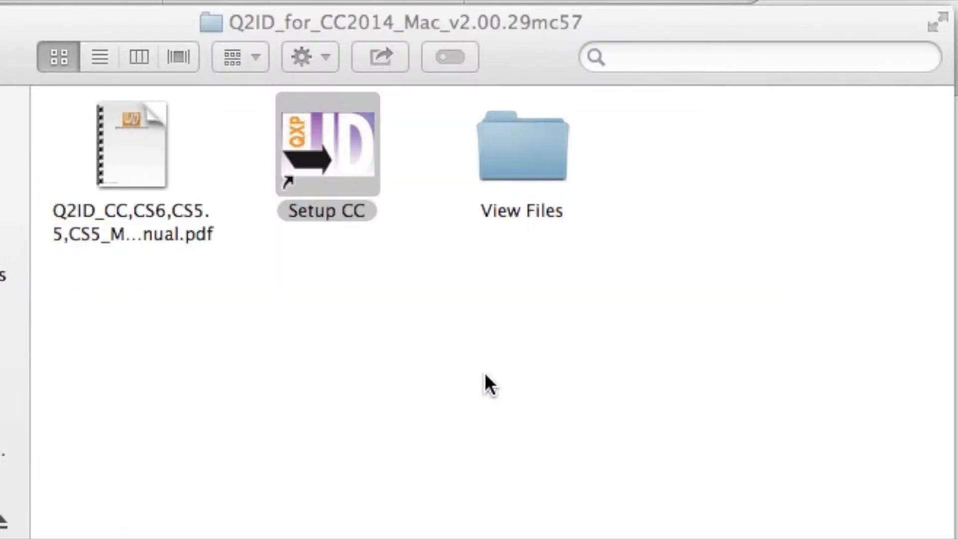
double_click(326, 150)
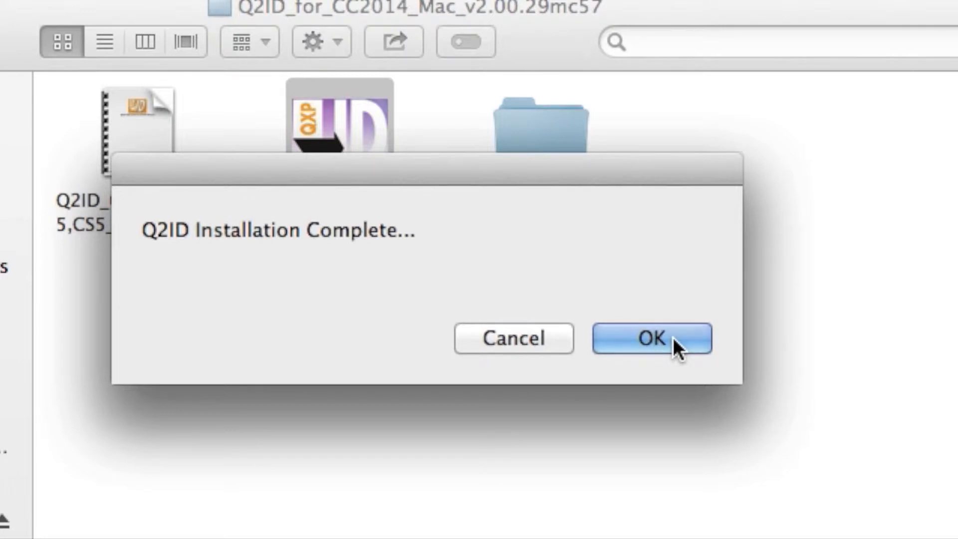
click(653, 338)
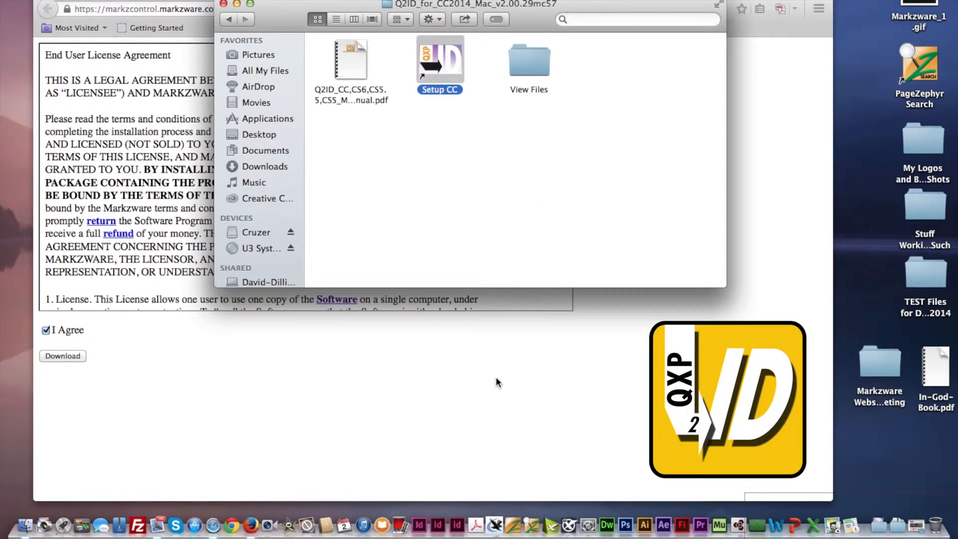
mouse_move(457, 522)
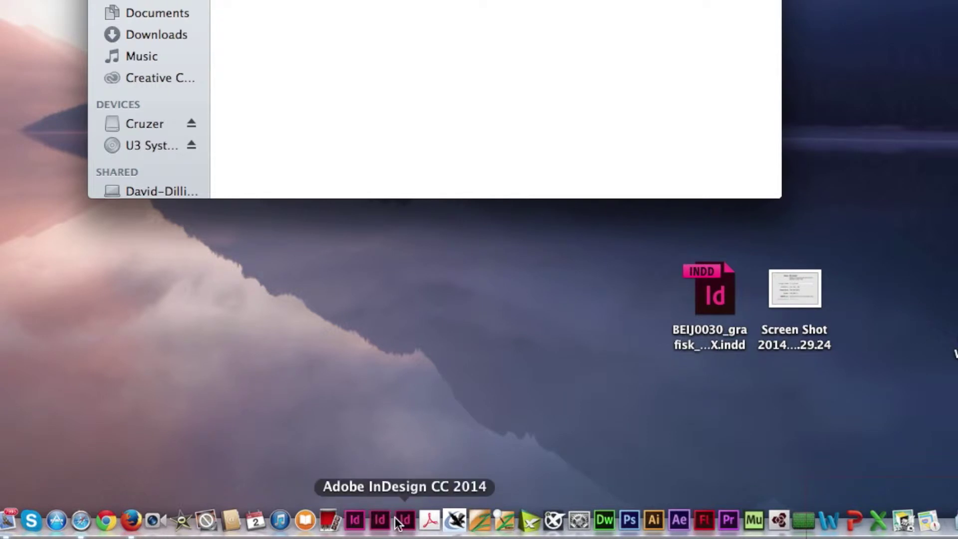
- Relaunch InDesign CC 2014 and close its What's New window
click(405, 528)
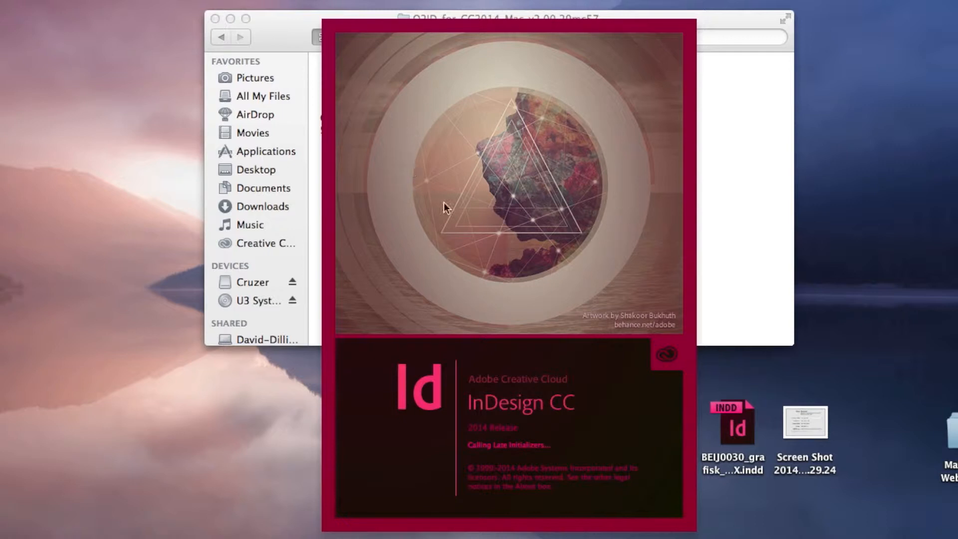
mouse_move(439, 29)
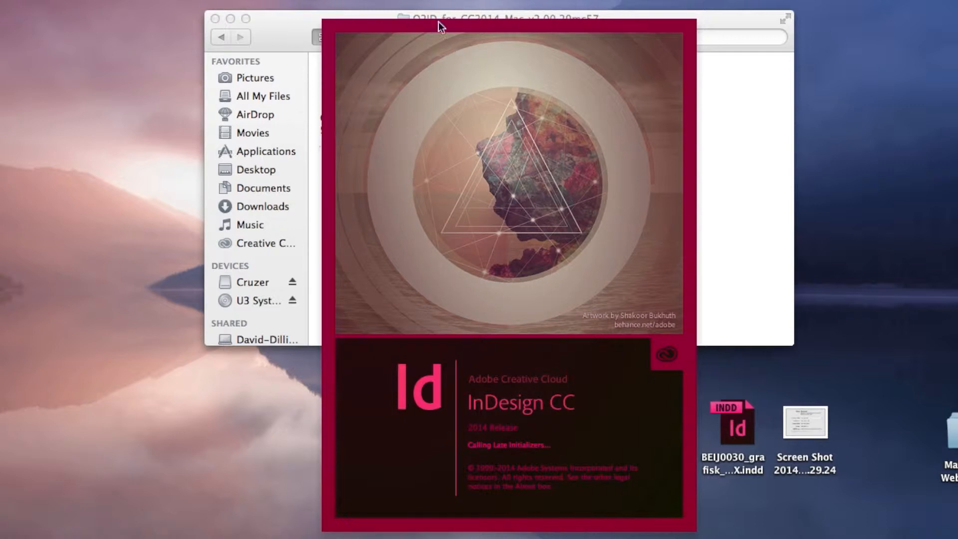
mouse_move(389, 71)
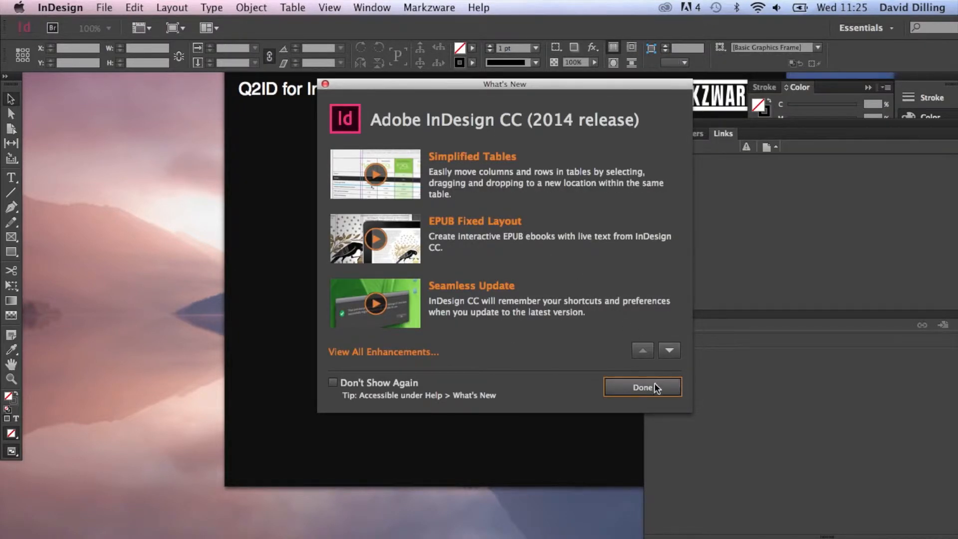
click(643, 387)
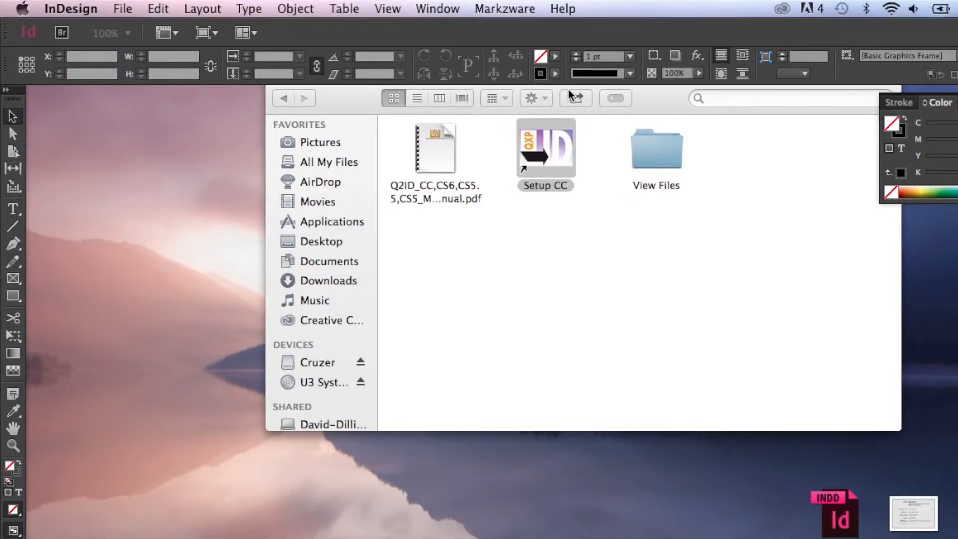
- Convert '2012 Brochure QXP9.3.QXP' via Markzware > Q2ID > Convert QuarkXPress Document
click(505, 9)
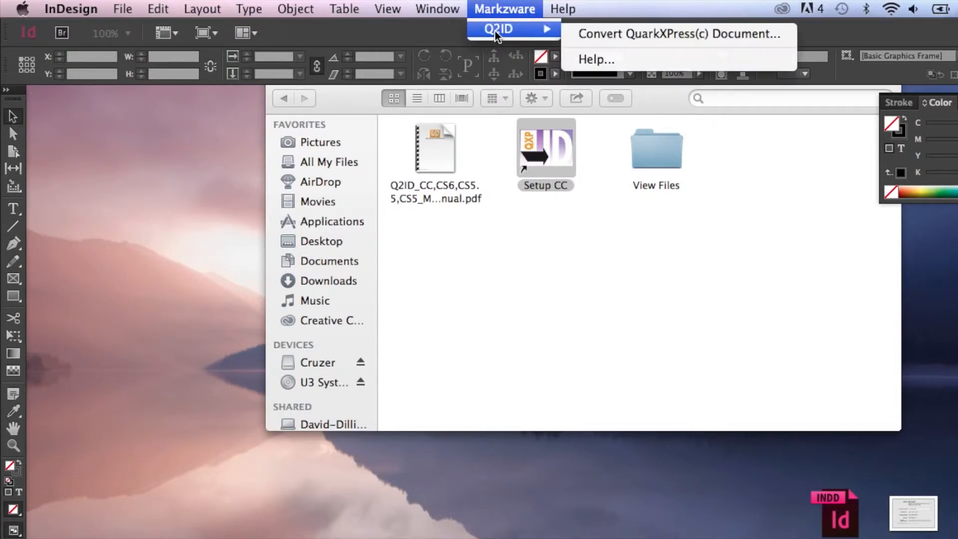
click(681, 34)
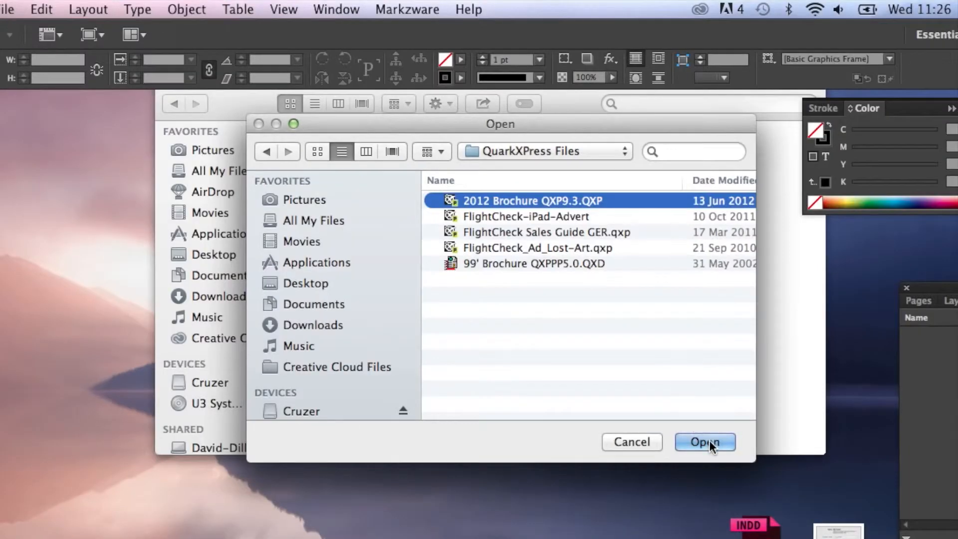
click(704, 442)
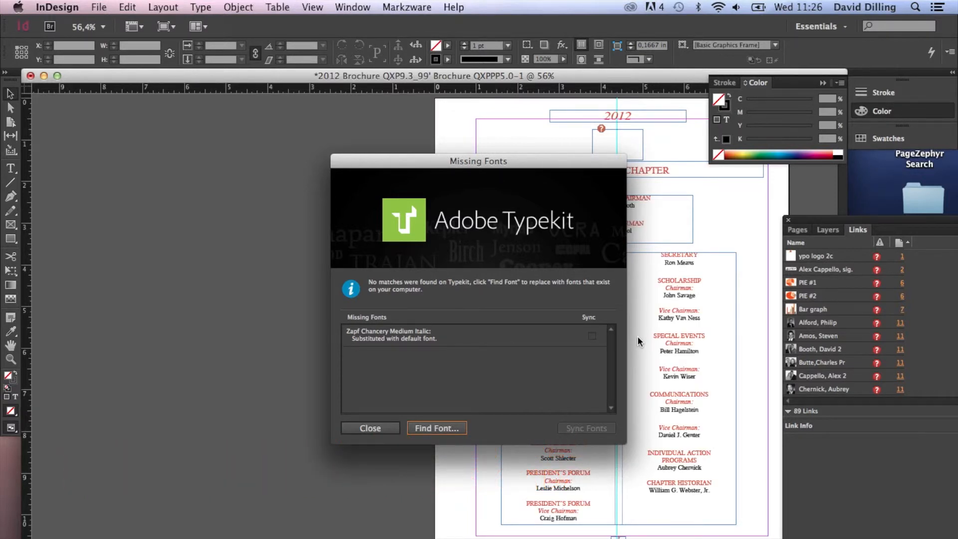
mouse_move(470, 241)
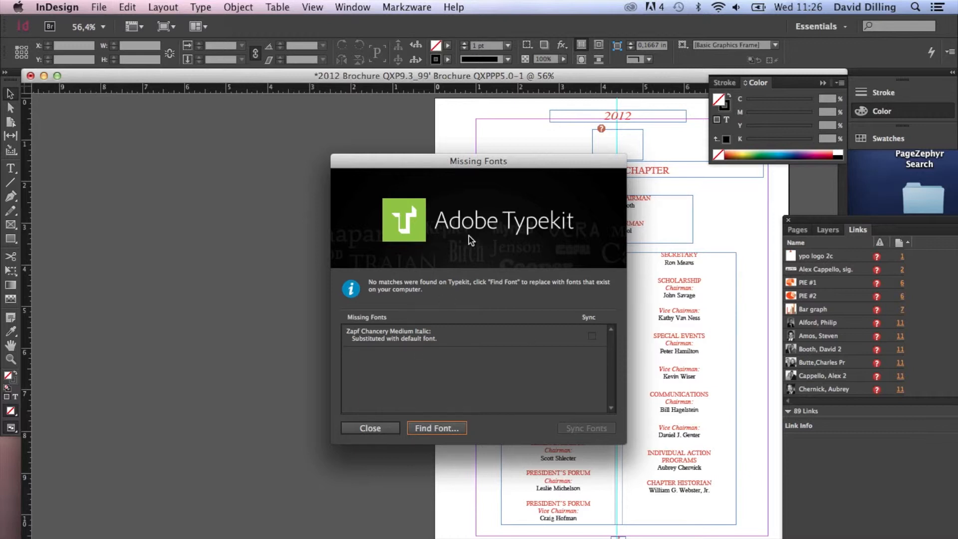
mouse_move(482, 412)
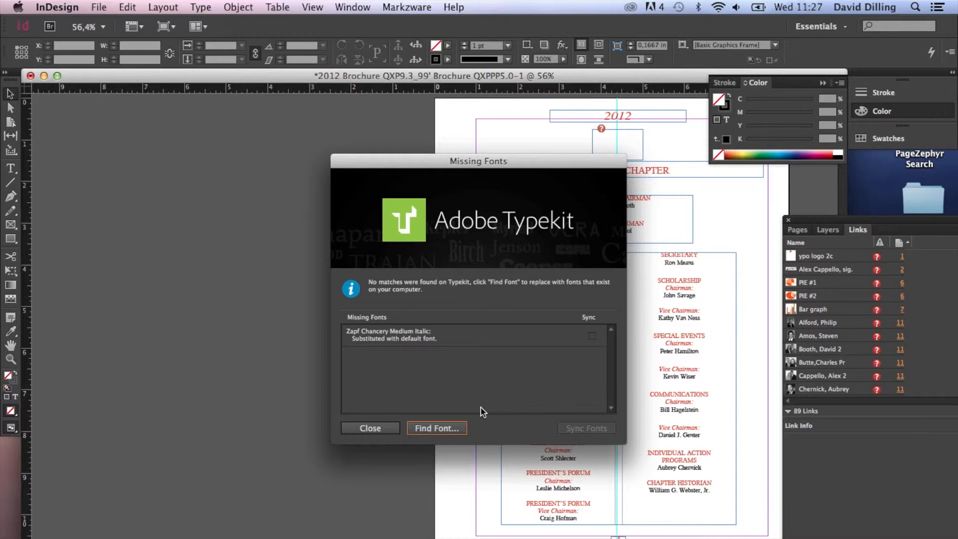
mouse_move(475, 404)
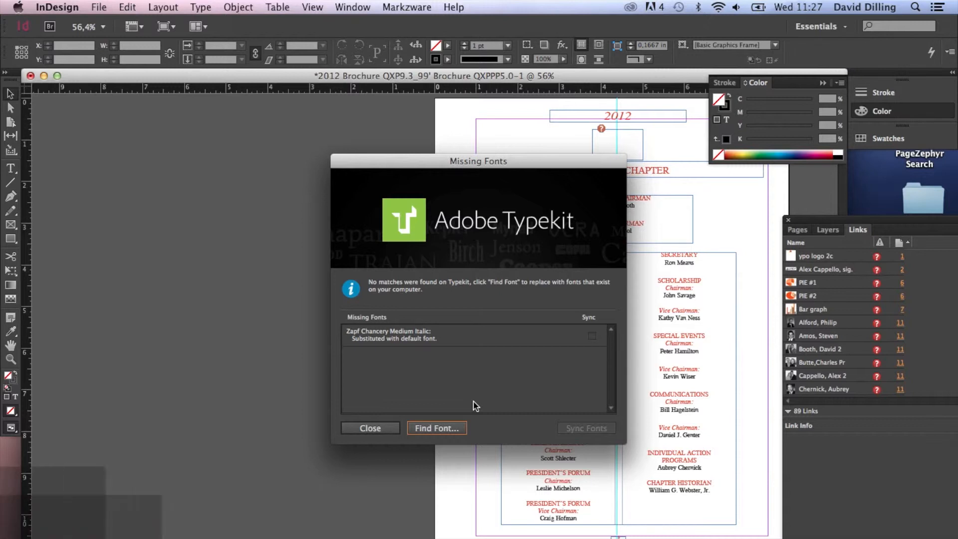
- Close the Missing Fonts warning for Zapf Chancery Medium Italic to view the brochure spreads
click(369, 427)
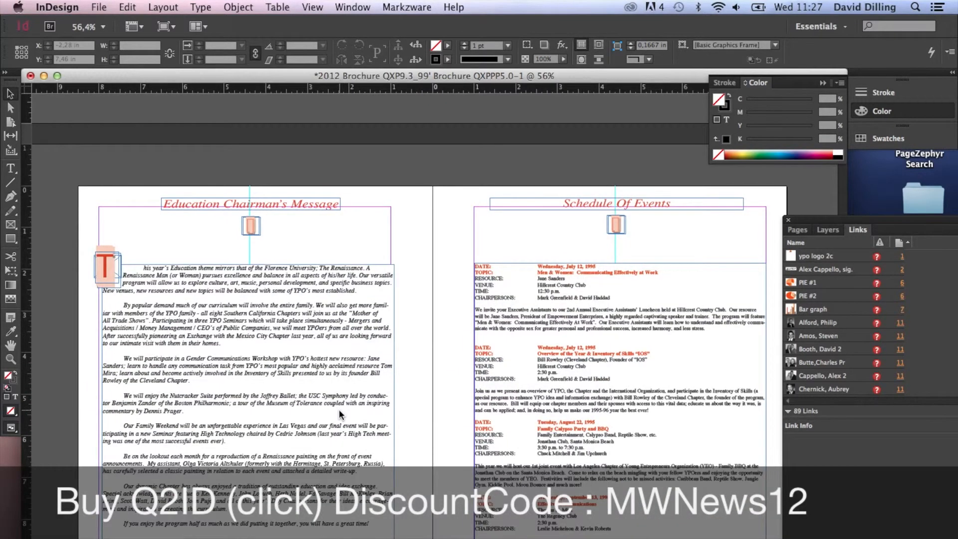
- Scroll further through the converted brochure and close the About InDesign 2014.0 screen
scroll(down, 3)
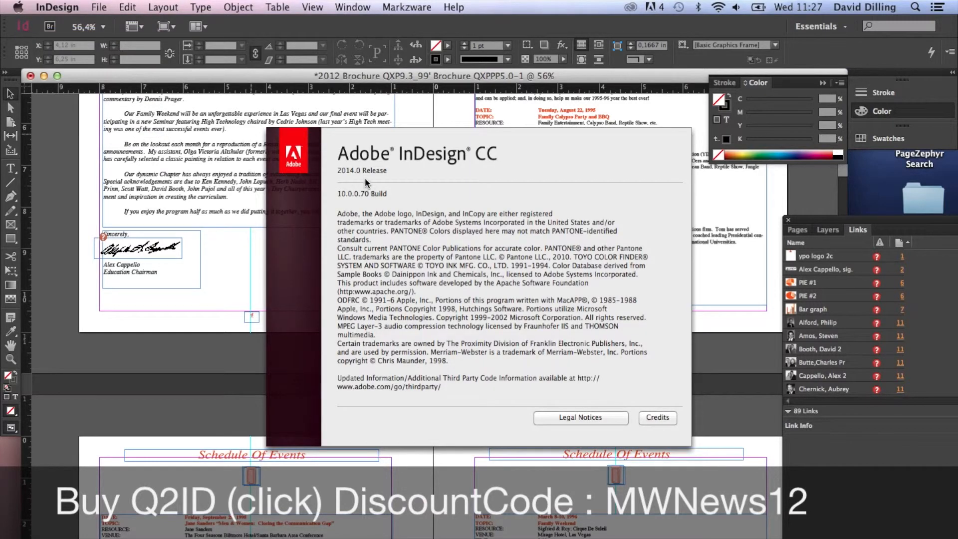
click(442, 281)
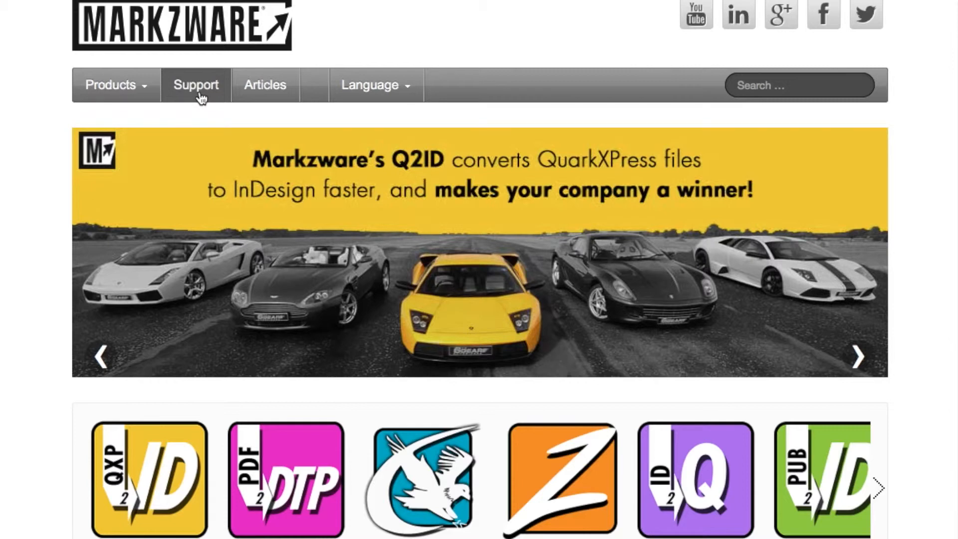
- Go to Products > FlightCheck and show its 30-day free Demo request form
click(115, 85)
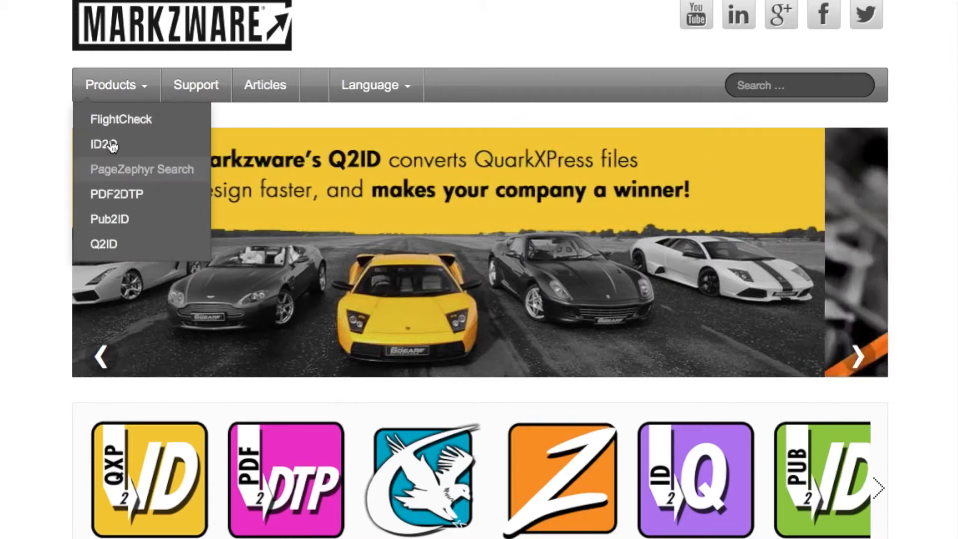
click(121, 118)
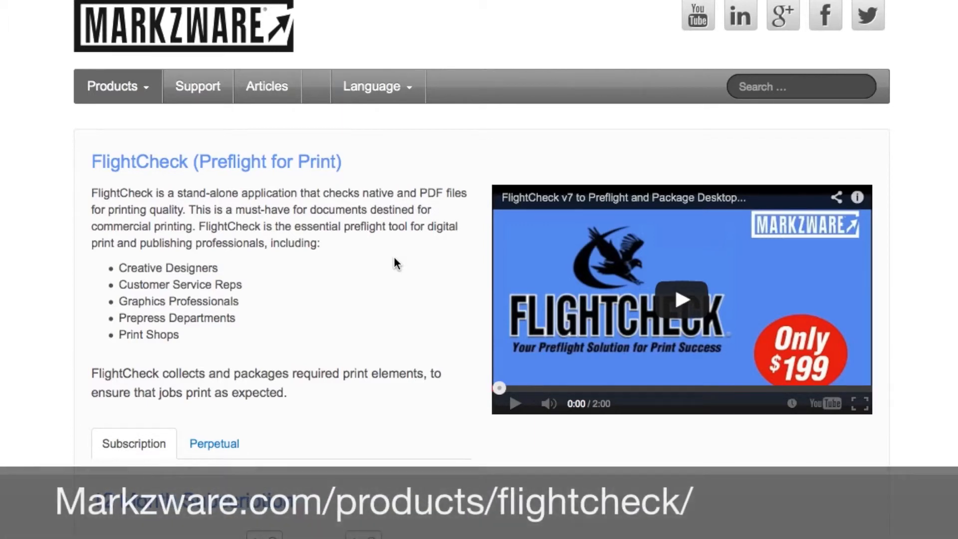
scroll(down, 3)
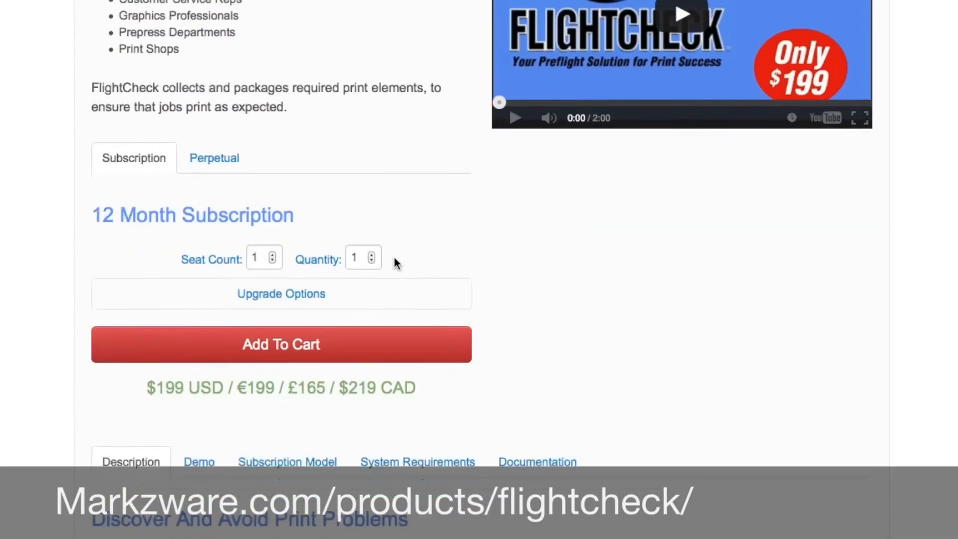
scroll(down, 3)
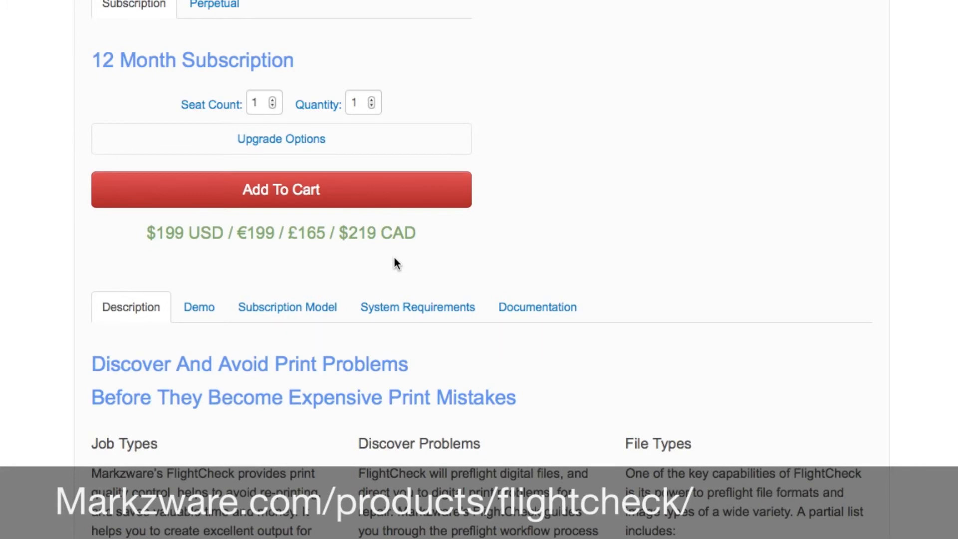
scroll(down, 3)
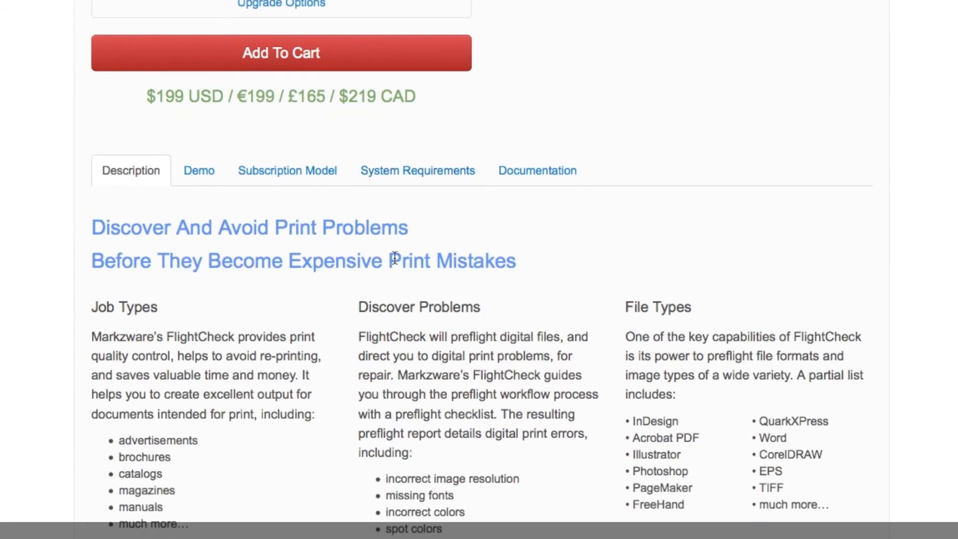
scroll(down, 3)
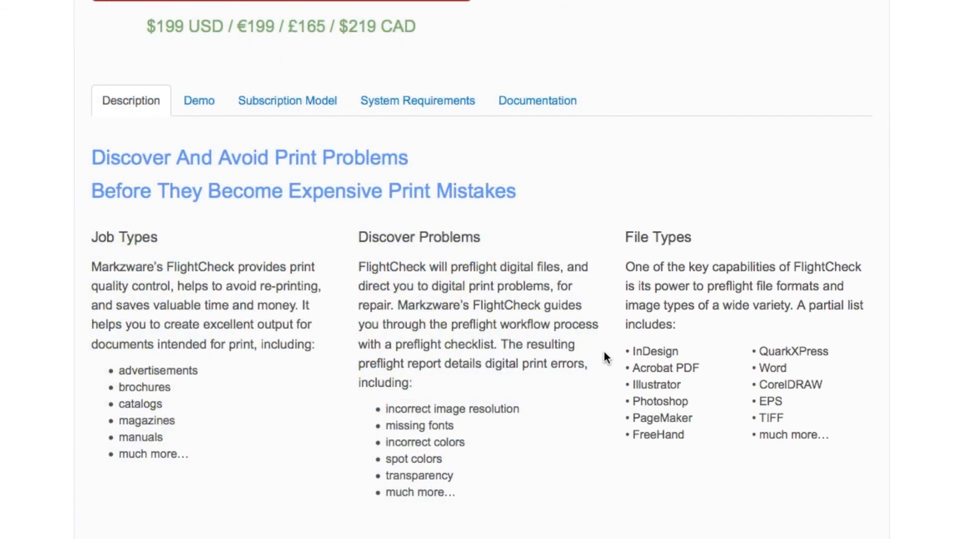
click(199, 100)
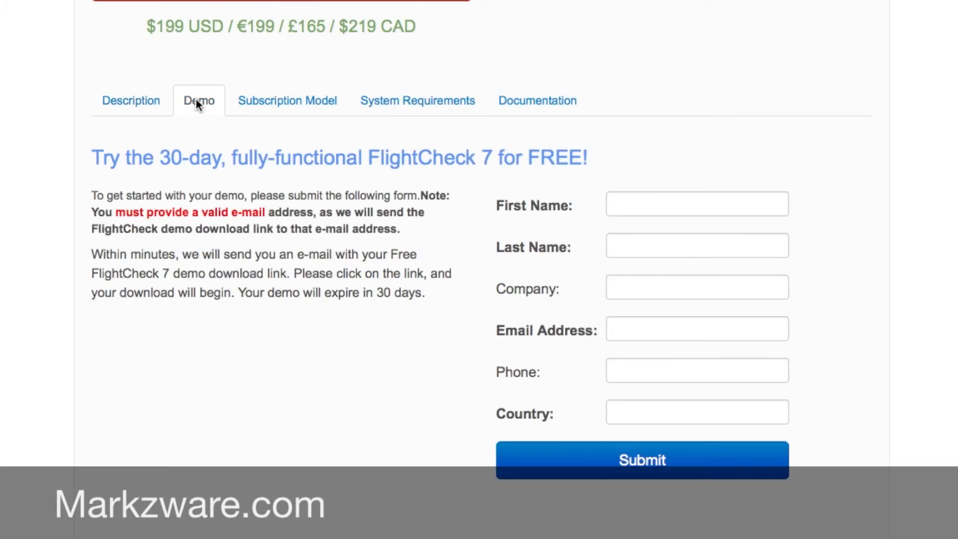